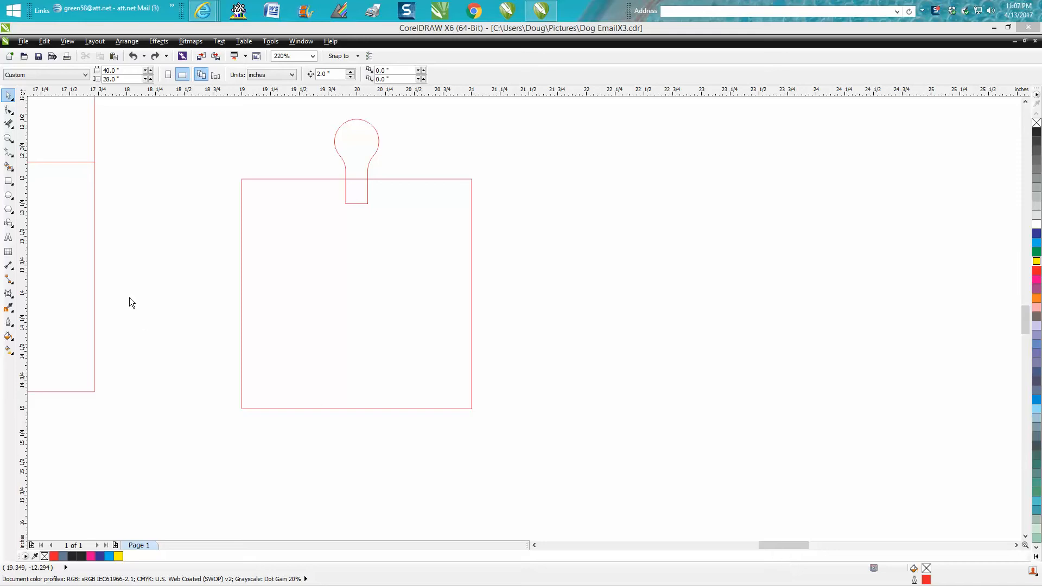
Zoom around the knob tab, then select the square and its knob copies.
{"action": "left_click", "coordinate": [8, 138]}
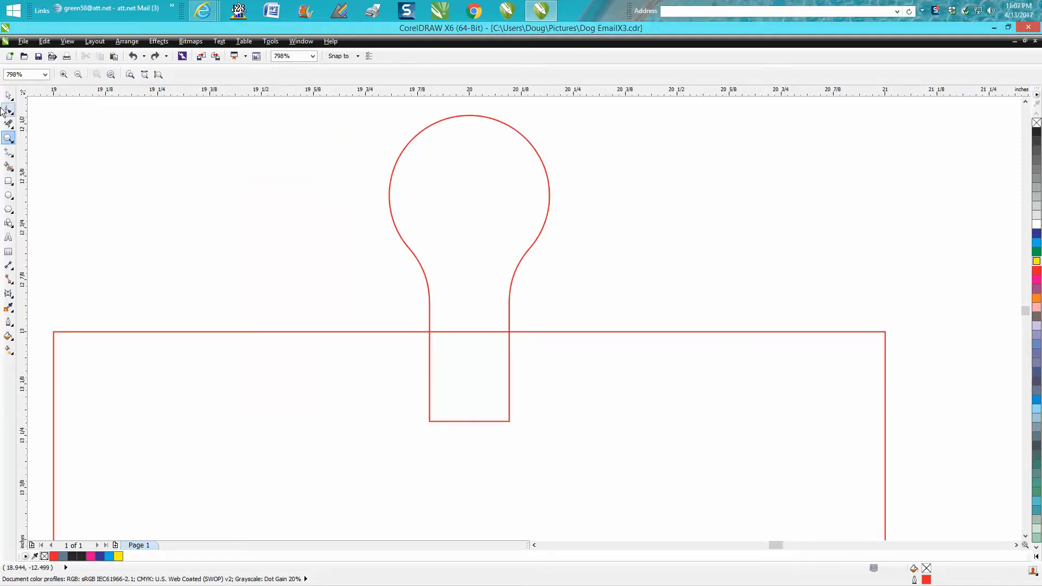
{"action": "left_click", "coordinate": [9, 94]}
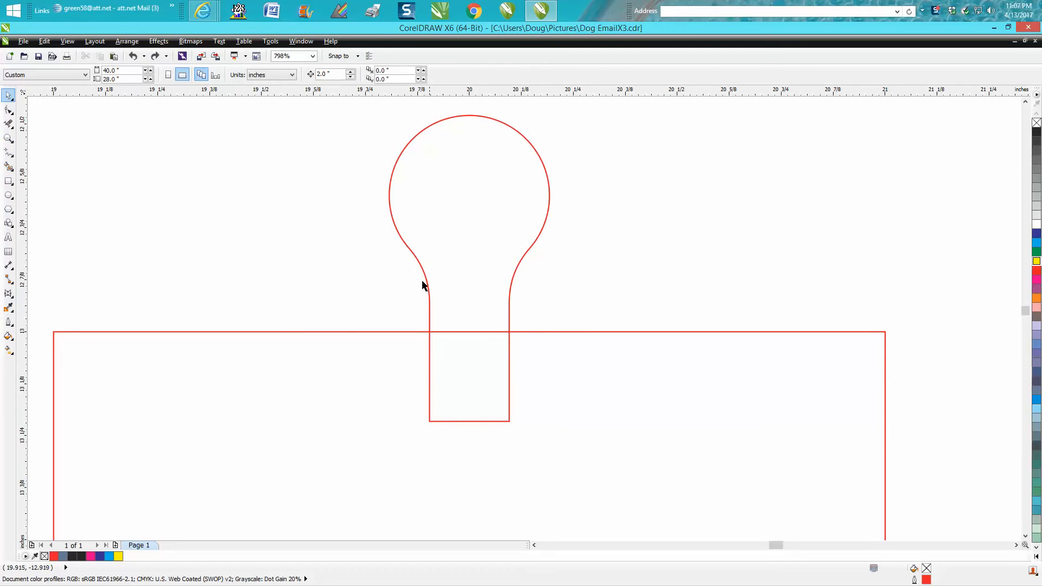
{"action": "mouse_move", "coordinate": [413, 259]}
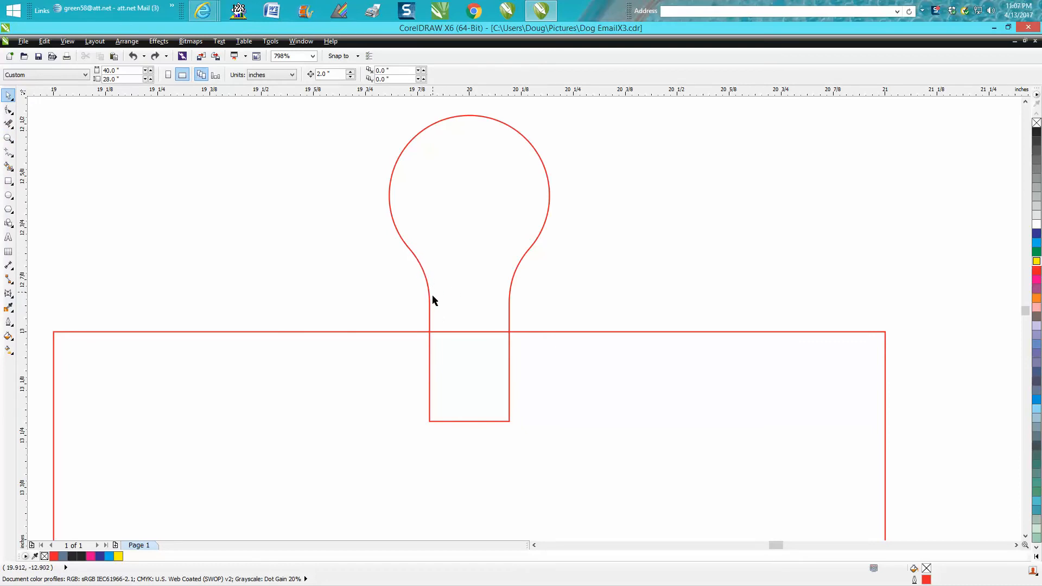
{"action": "mouse_move", "coordinate": [517, 278]}
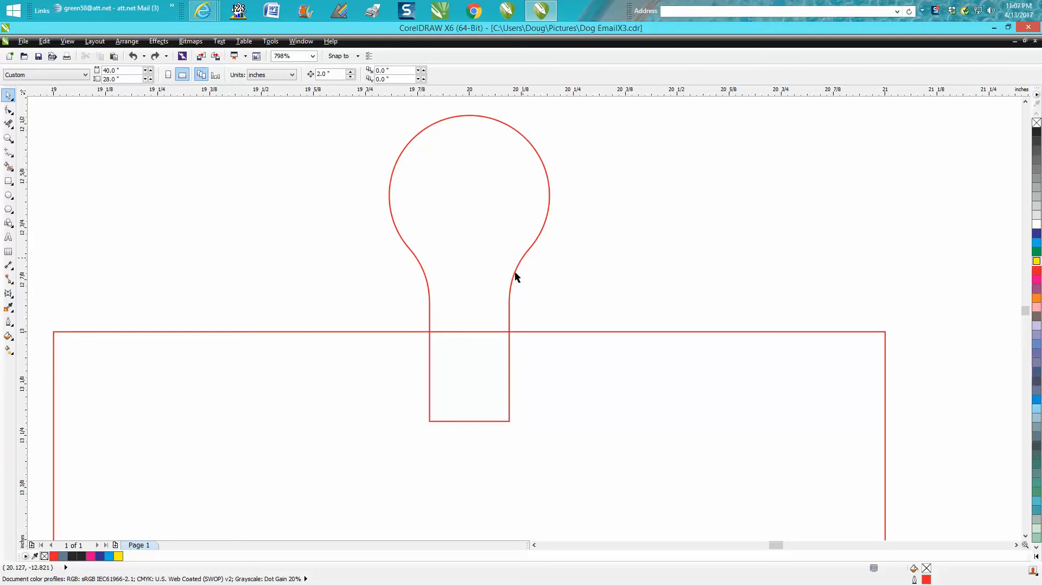
{"action": "mouse_move", "coordinate": [530, 261]}
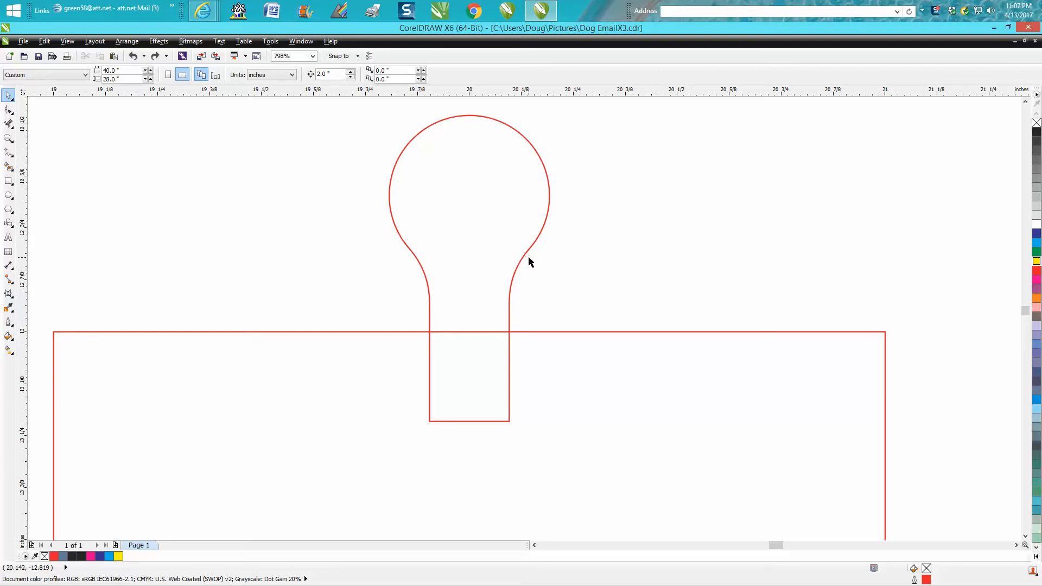
{"action": "scroll", "scroll_direction": "down", "scroll_amount": 3}
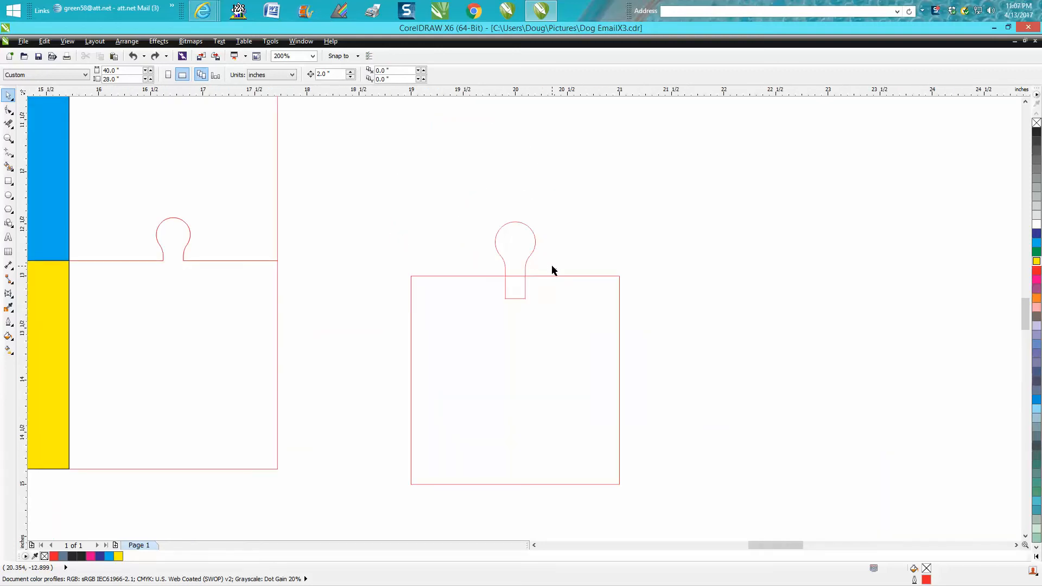
{"action": "mouse_move", "coordinate": [400, 191]}
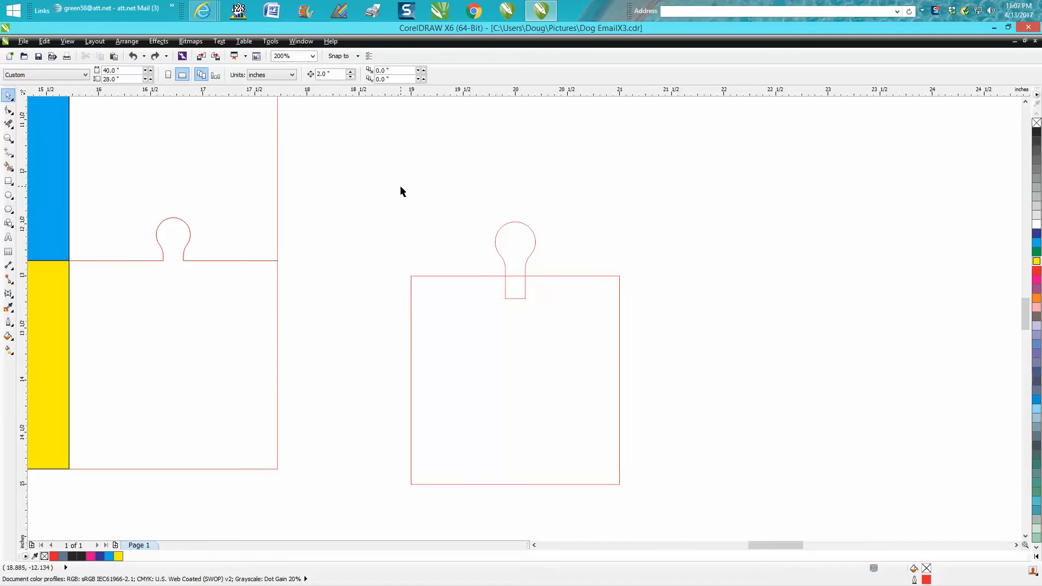
{"action": "mouse_move", "coordinate": [401, 202]}
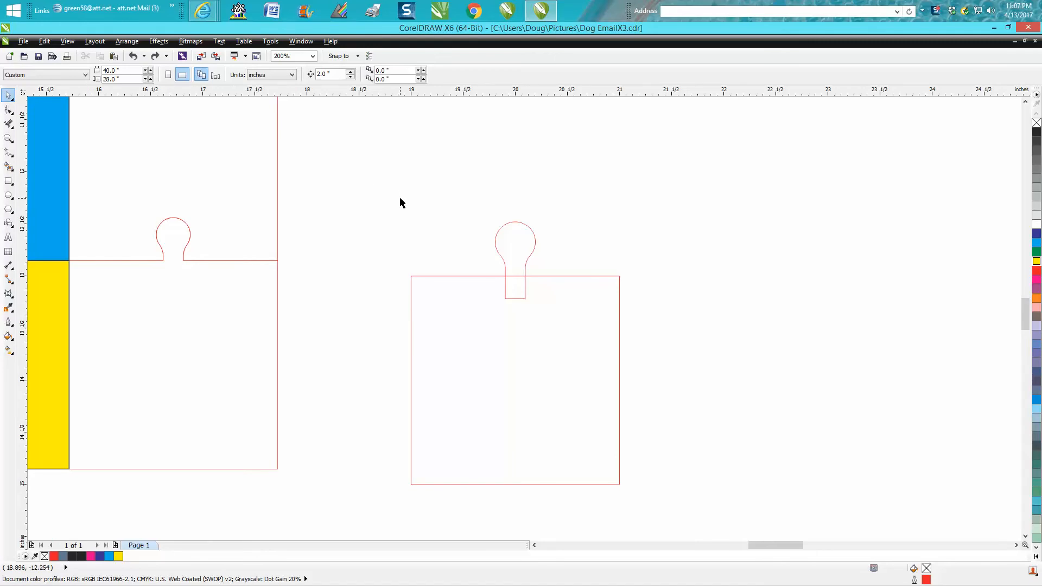
{"action": "mouse_move", "coordinate": [415, 215]}
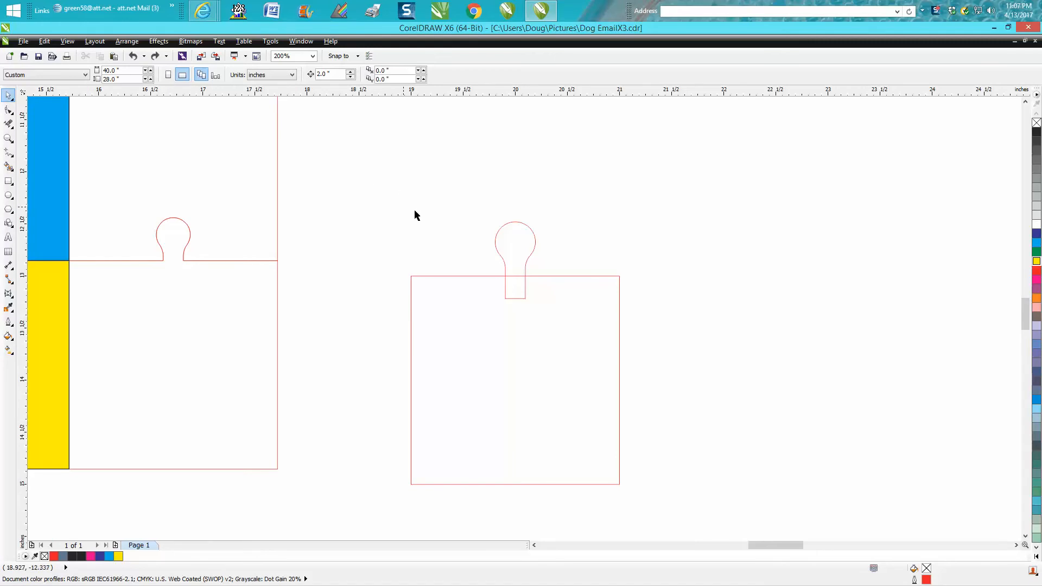
{"action": "mouse_move", "coordinate": [527, 272]}
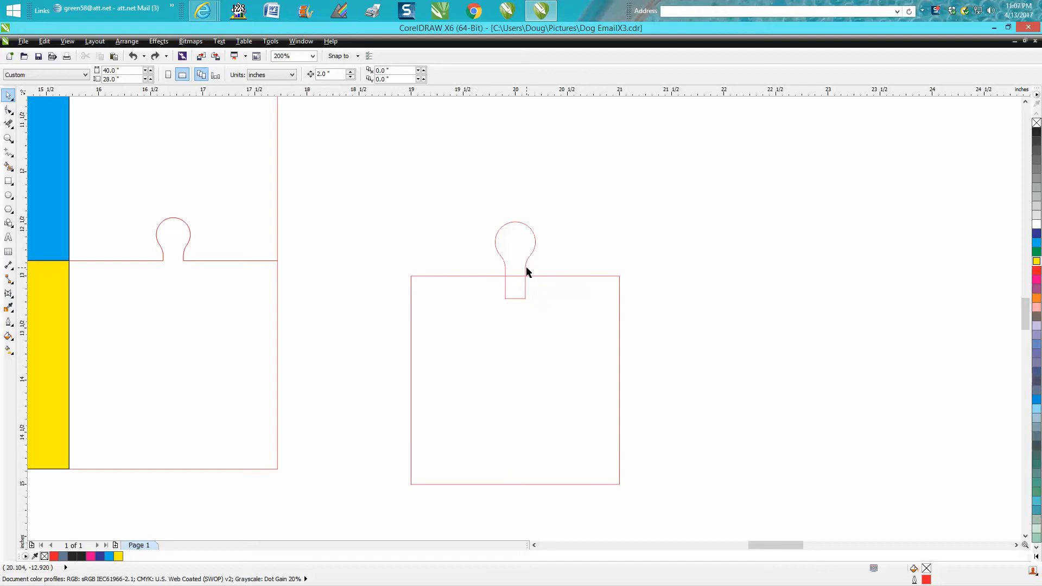
{"action": "scroll", "scroll_direction": "down", "scroll_amount": 3}
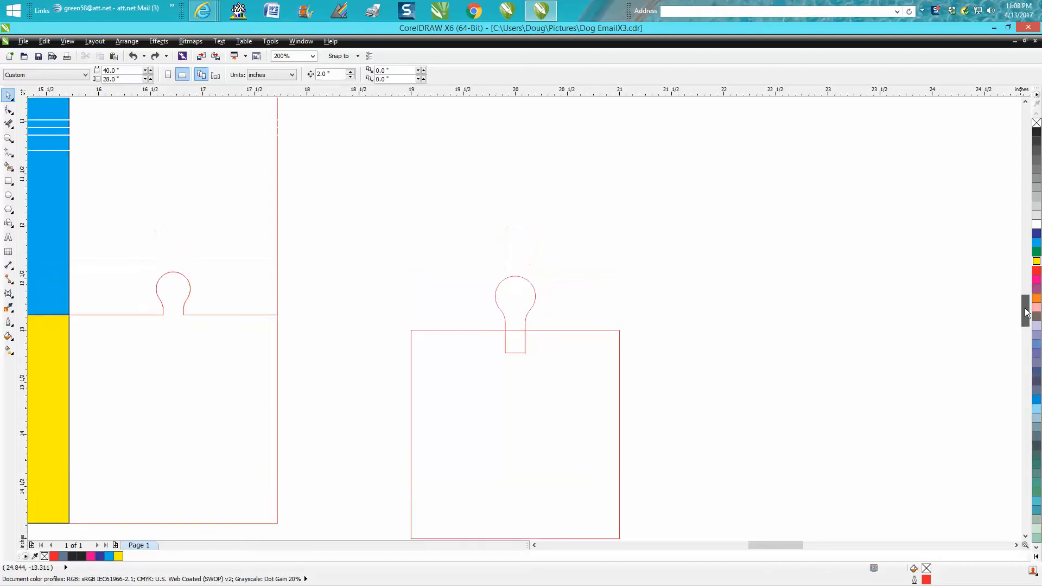
{"action": "scroll", "scroll_direction": "up", "scroll_amount": 3}
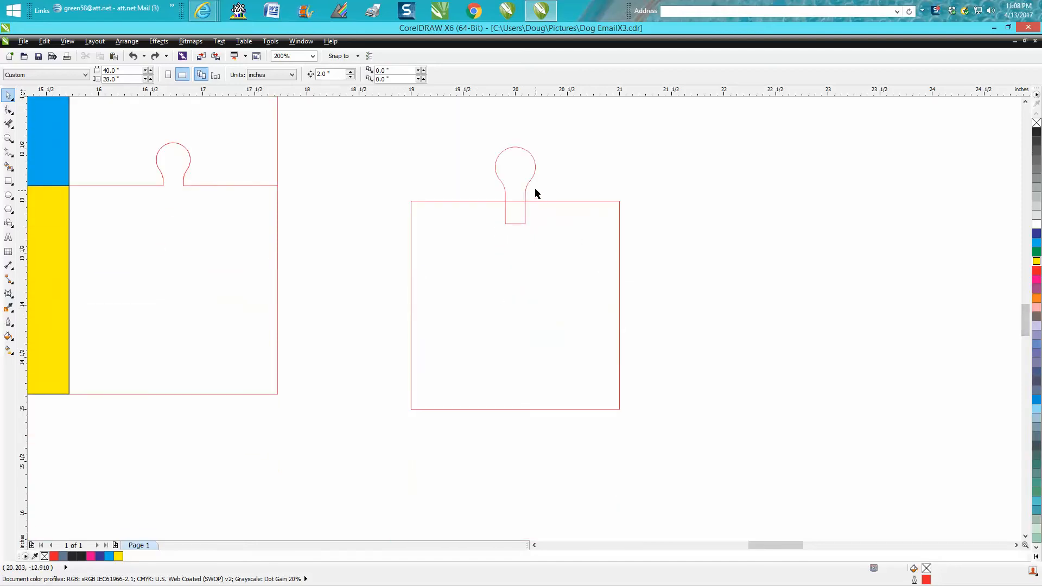
{"action": "left_click", "coordinate": [515, 305]}
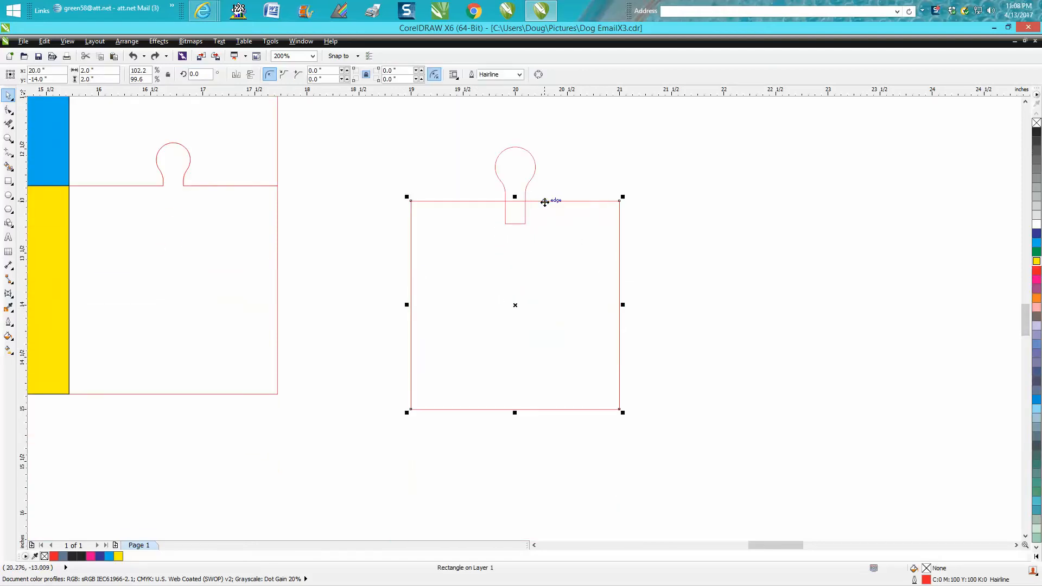
{"action": "mouse_move", "coordinate": [484, 167]}
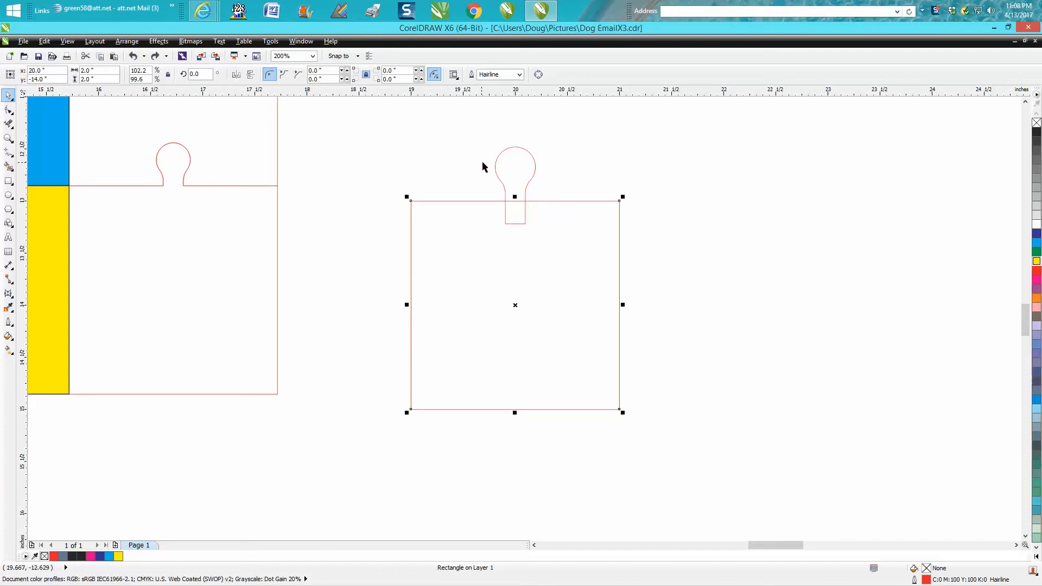
{"action": "mouse_move", "coordinate": [514, 153]}
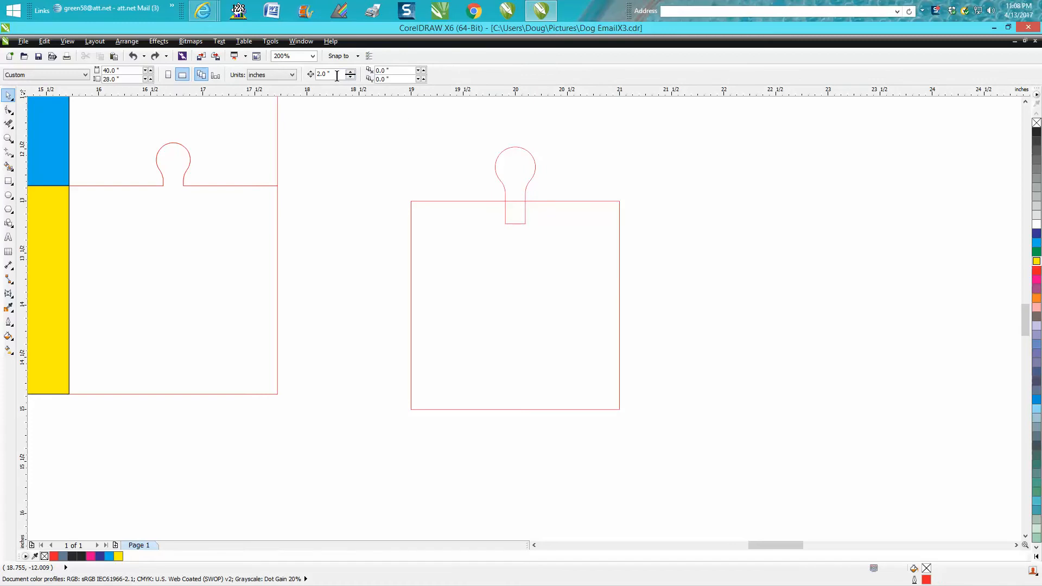
{"action": "left_click", "coordinate": [516, 166]}
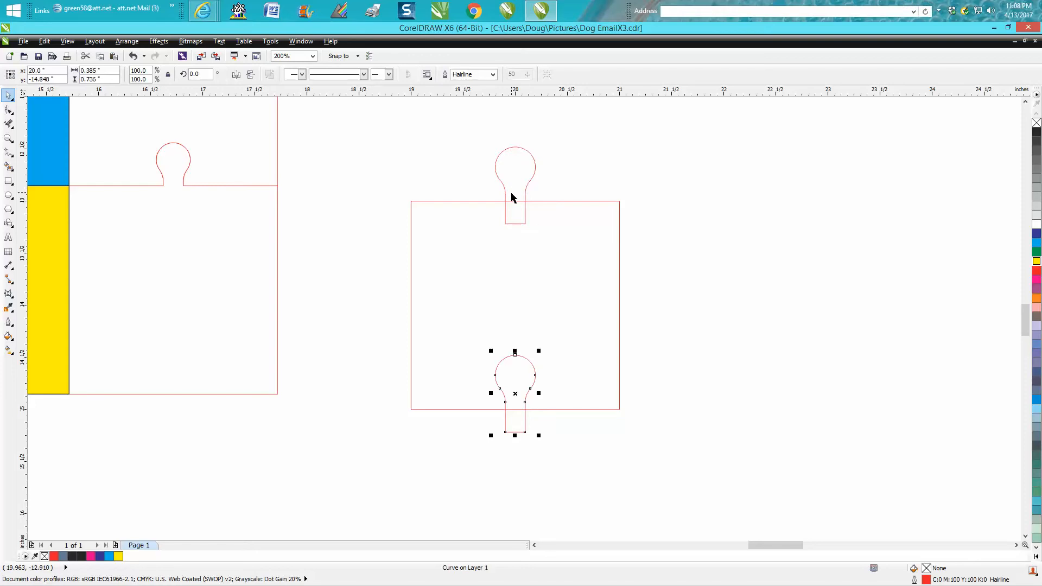
{"action": "mouse_move", "coordinate": [483, 136]}
{"action": "type", "text": "90"}
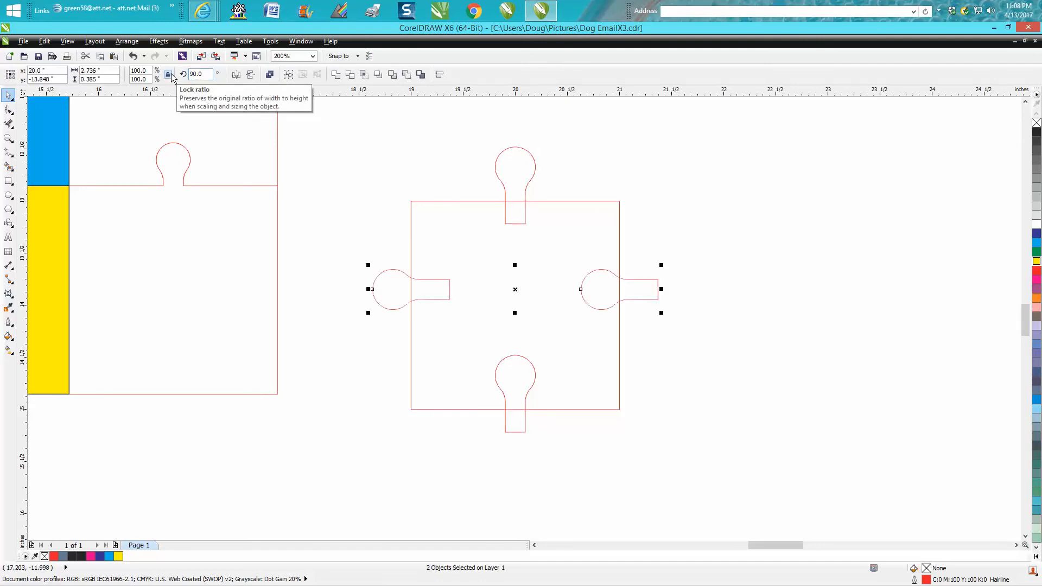
{"action": "mouse_move", "coordinate": [489, 217]}
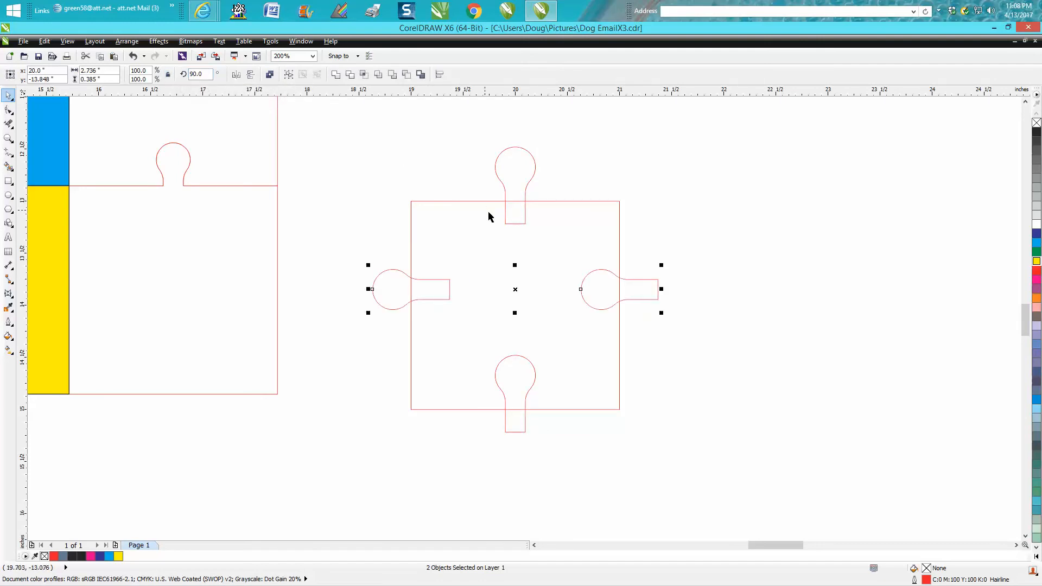
{"action": "mouse_move", "coordinate": [515, 290]}
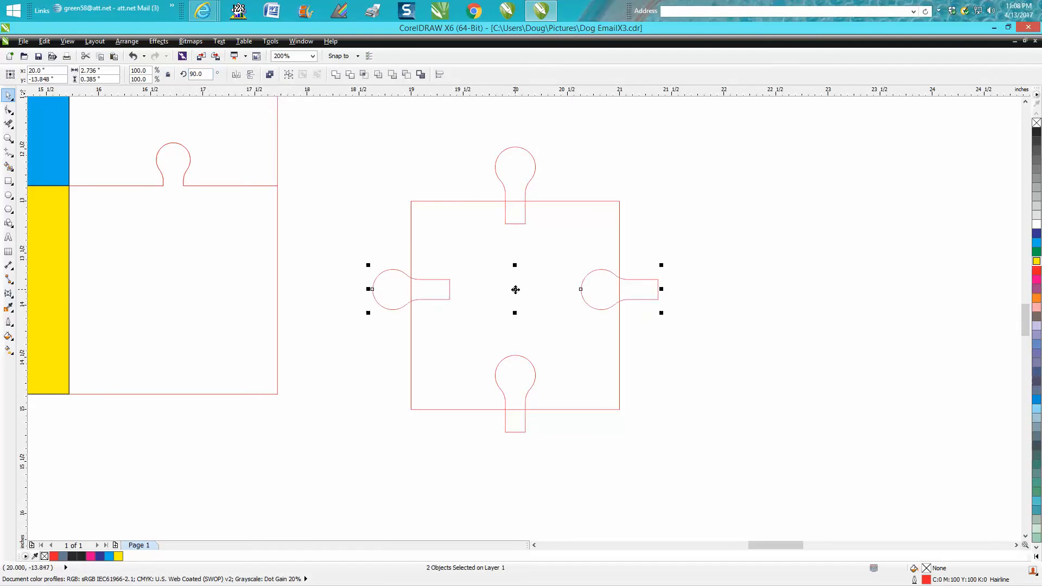
{"action": "mouse_move", "coordinate": [512, 246]}
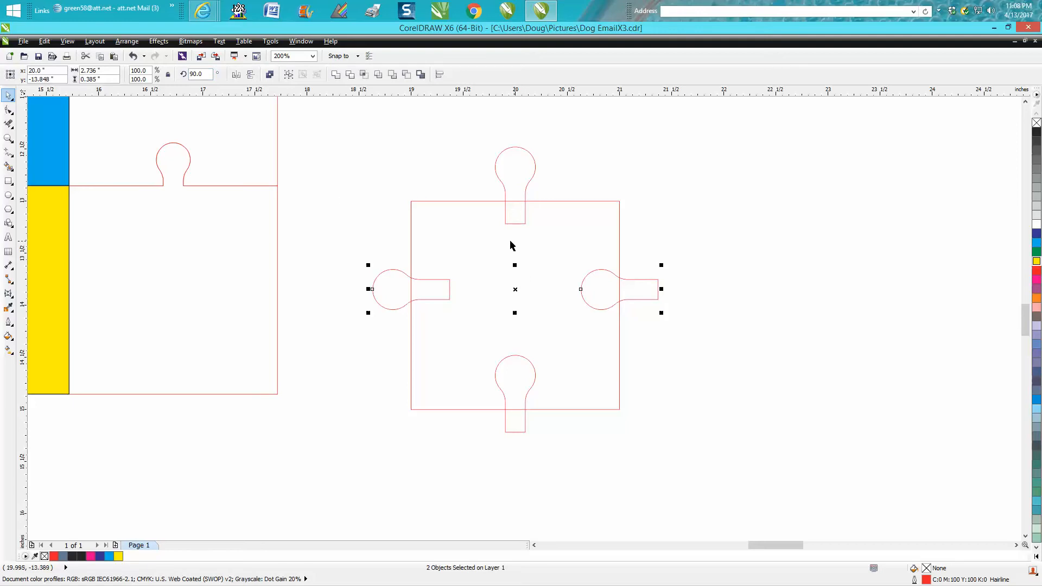
{"action": "mouse_move", "coordinate": [521, 304]}
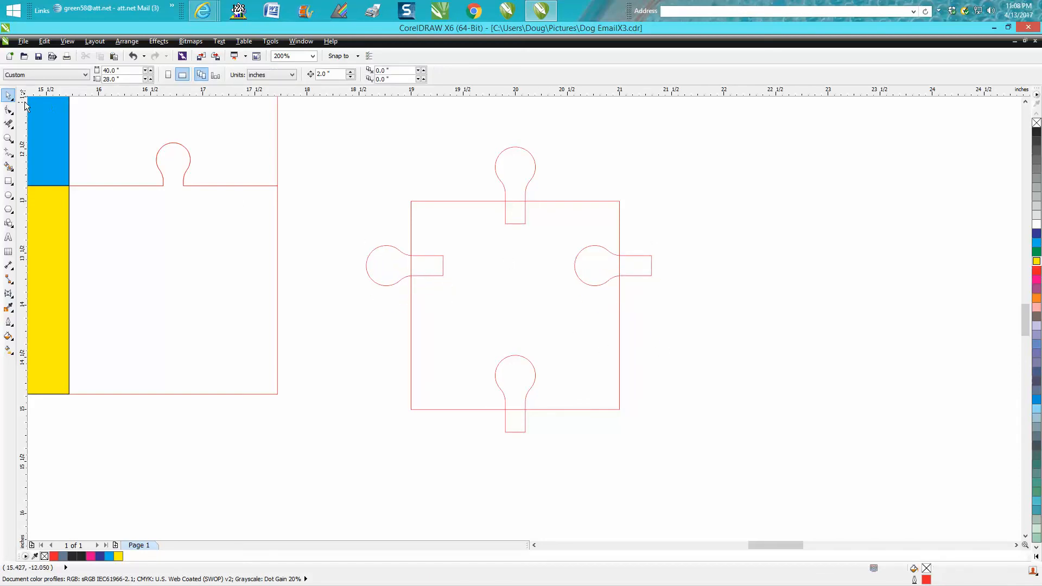
{"action": "mouse_move", "coordinate": [344, 175]}
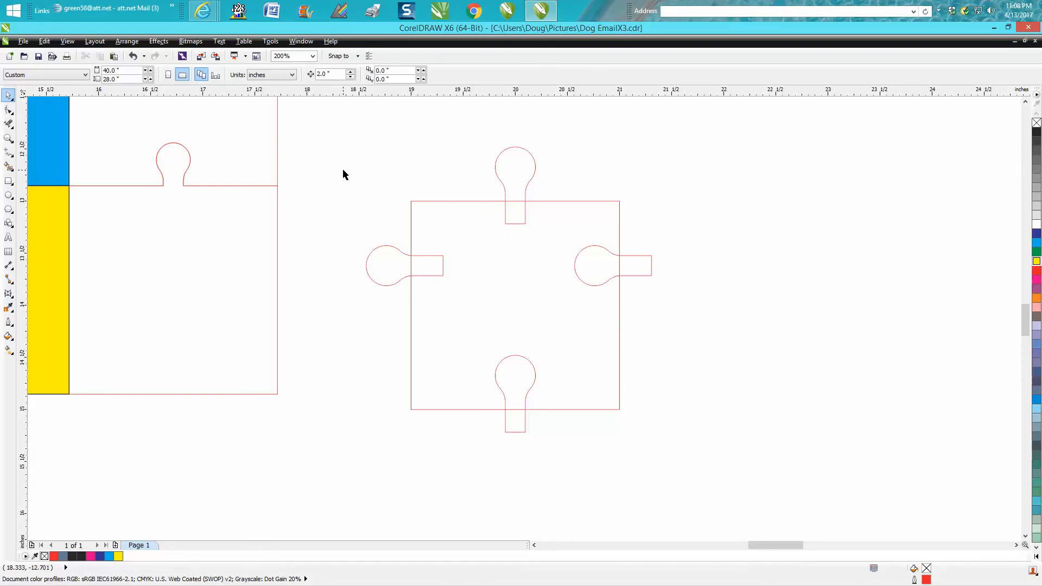
{"action": "mouse_move", "coordinate": [361, 127]}
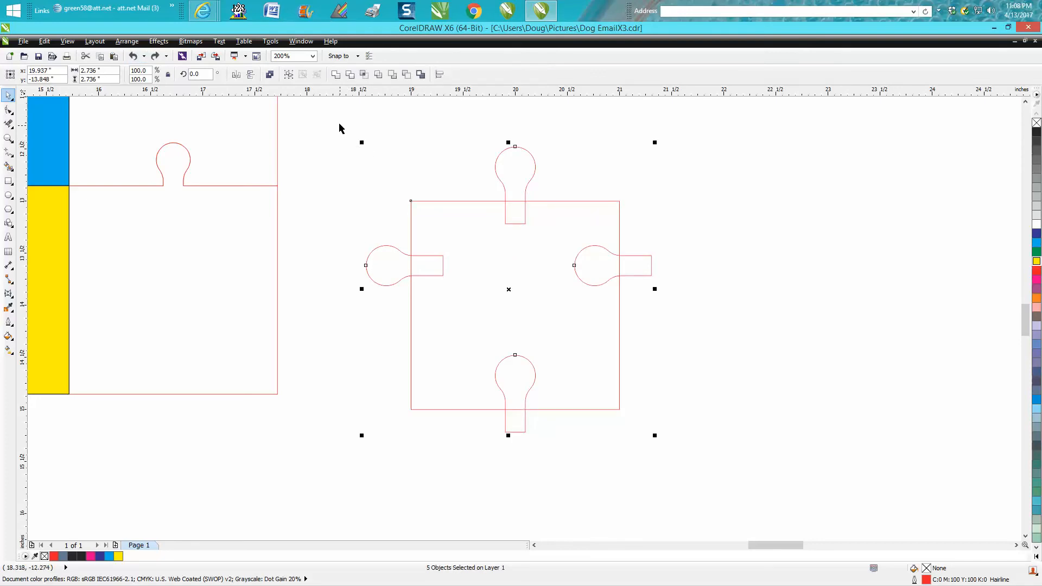
{"action": "mouse_move", "coordinate": [698, 456]}
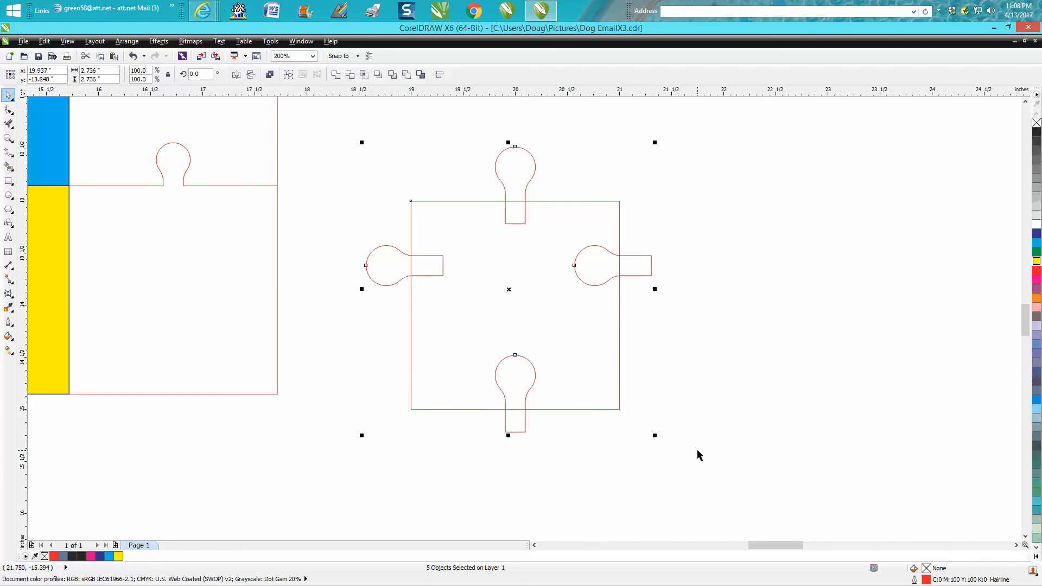
{"action": "left_click", "coordinate": [698, 456]}
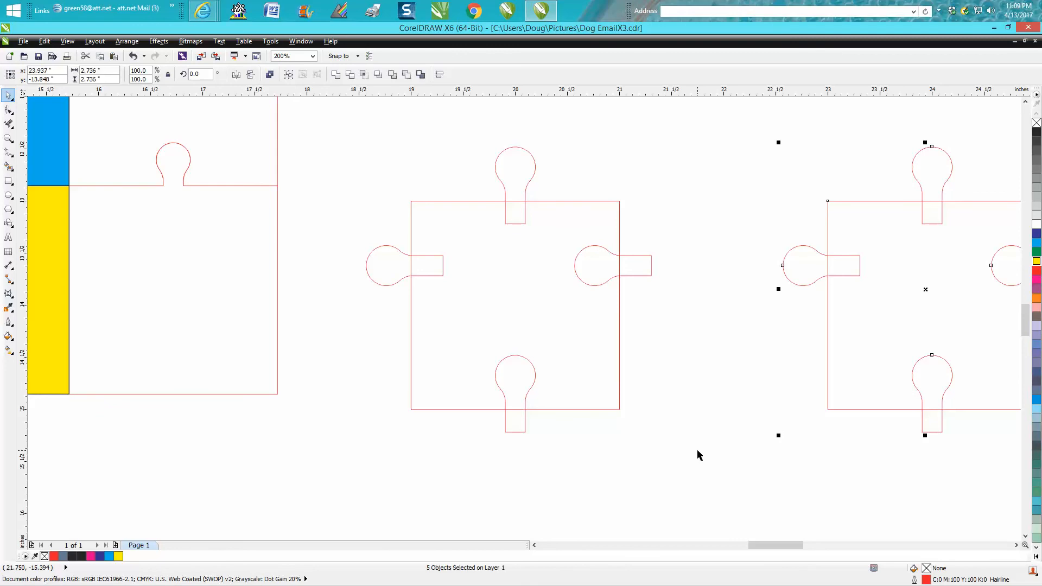
{"action": "left_click", "coordinate": [698, 456]}
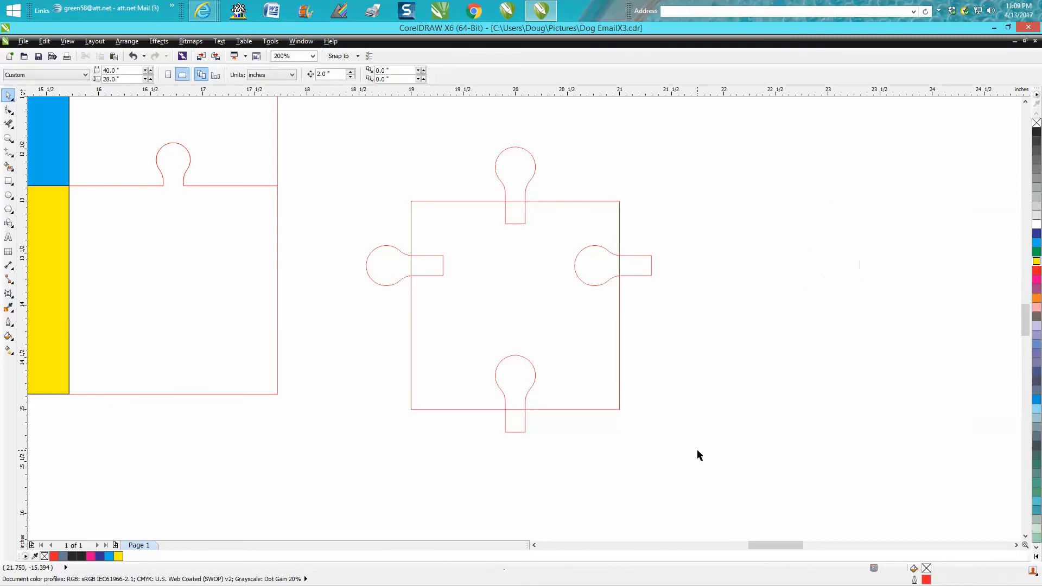
{"action": "mouse_move", "coordinate": [9, 124]}
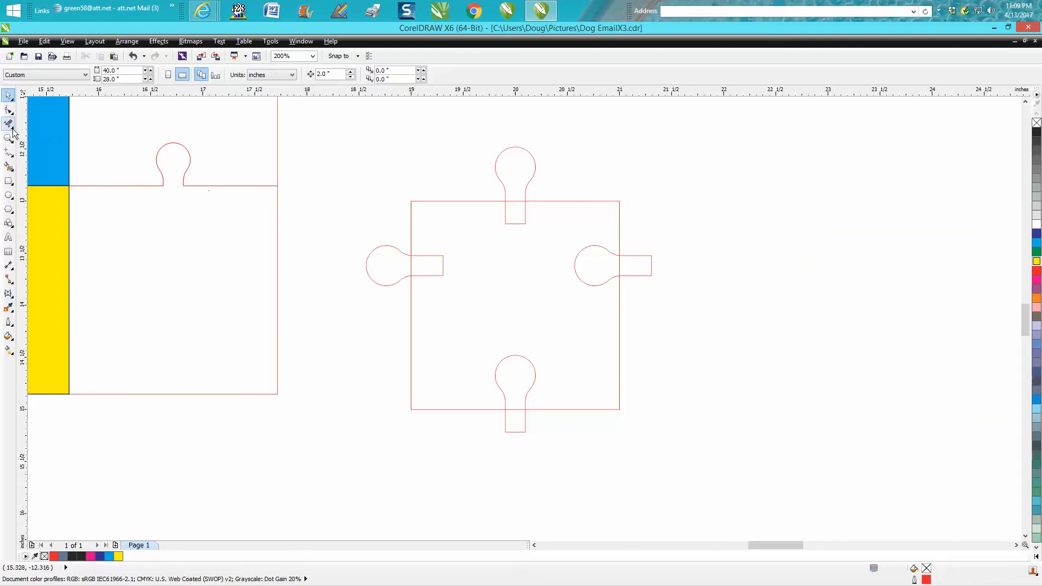
Choose the Virtual Segment Delete tool for trimming overlapping knob lines.
{"action": "left_click", "coordinate": [9, 125]}
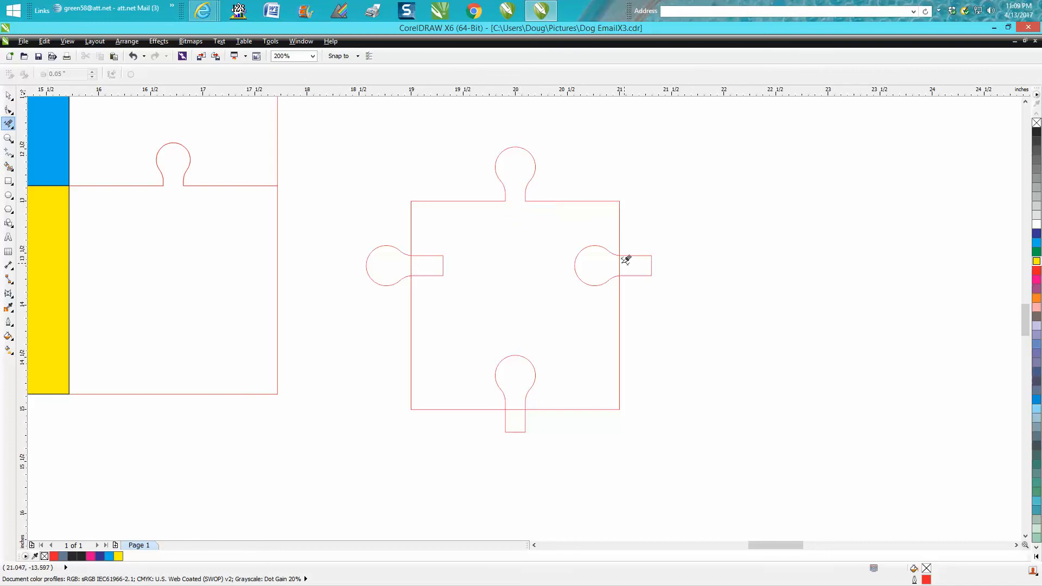
{"action": "mouse_move", "coordinate": [638, 250]}
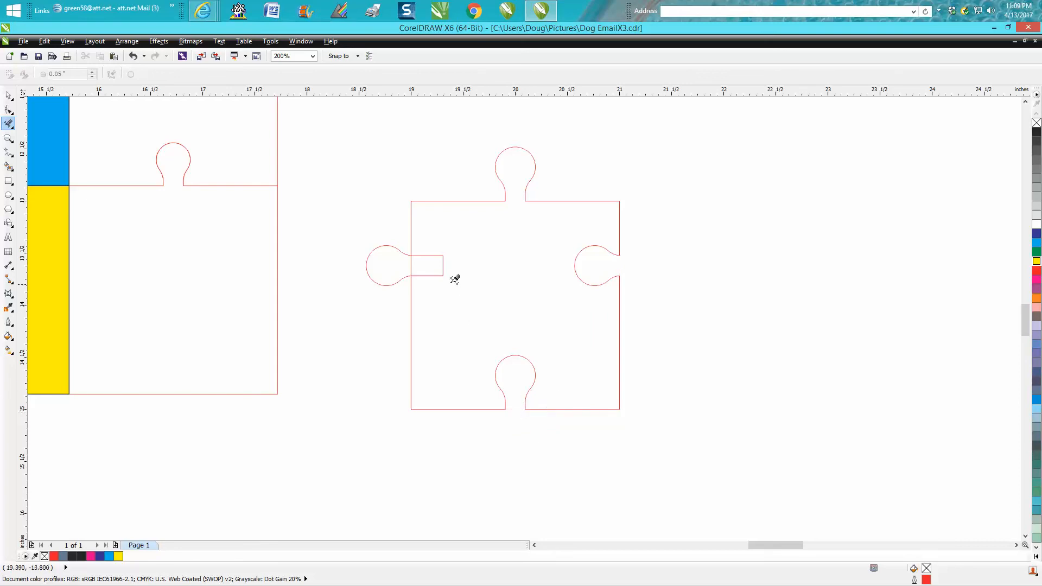
{"action": "mouse_move", "coordinate": [427, 255]}
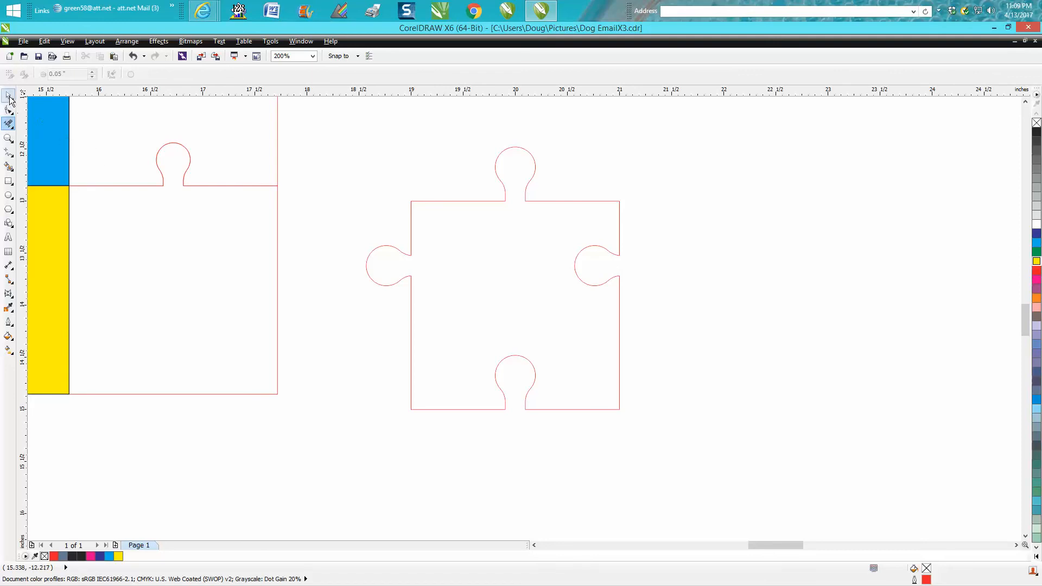
Select the finished piece, duplicate it into a two-by-four grid, and zoom in.
{"action": "left_click", "coordinate": [515, 276]}
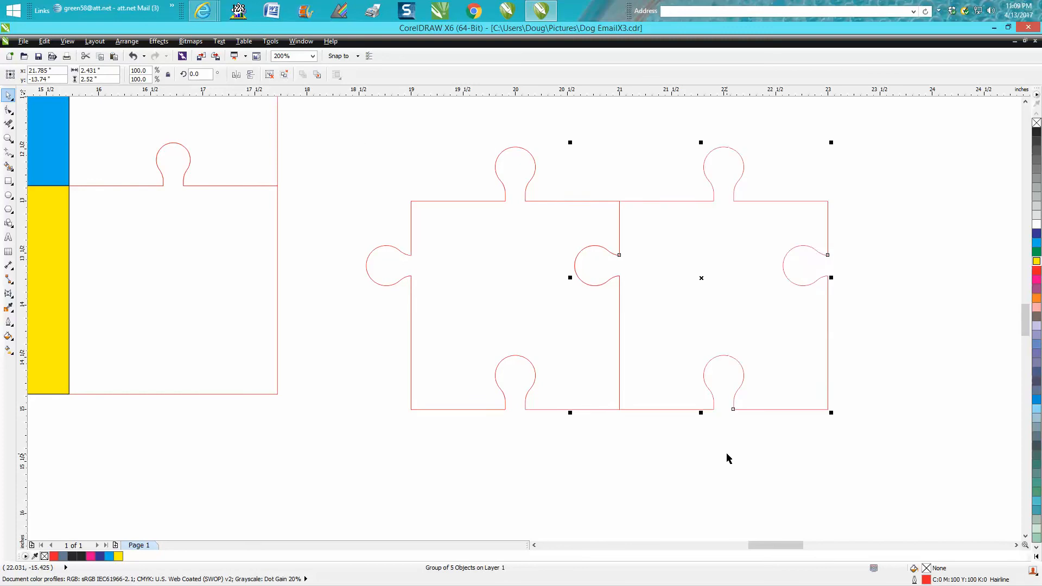
{"action": "left_click", "coordinate": [310, 56]}
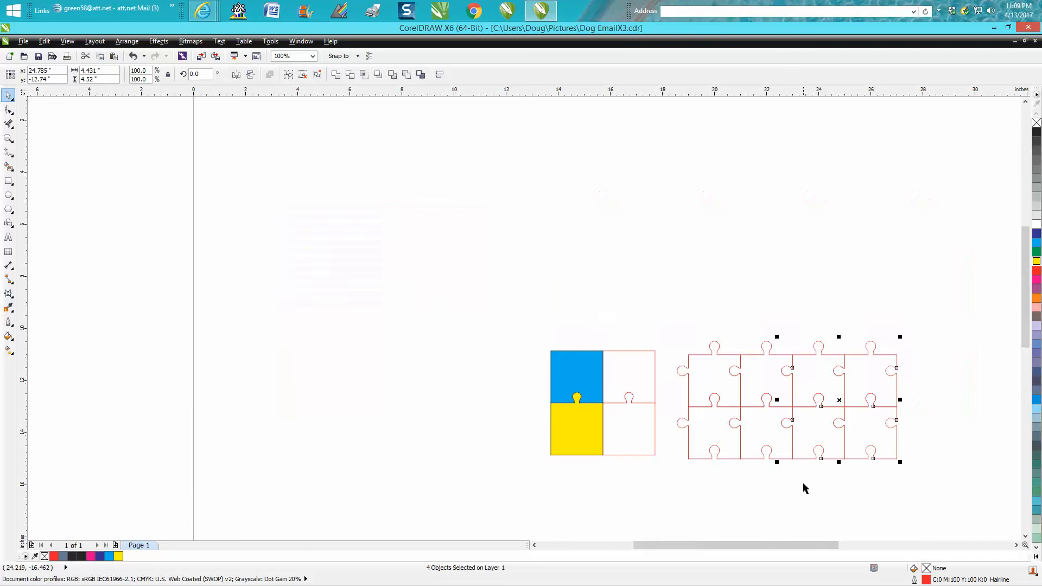
{"action": "left_click", "coordinate": [9, 138]}
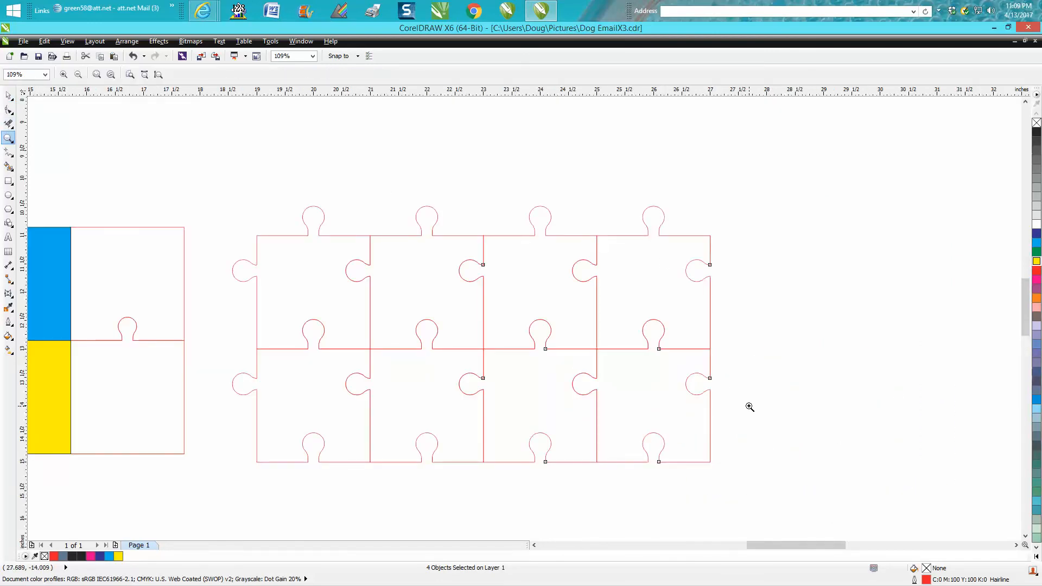
{"action": "mouse_move", "coordinate": [619, 296]}
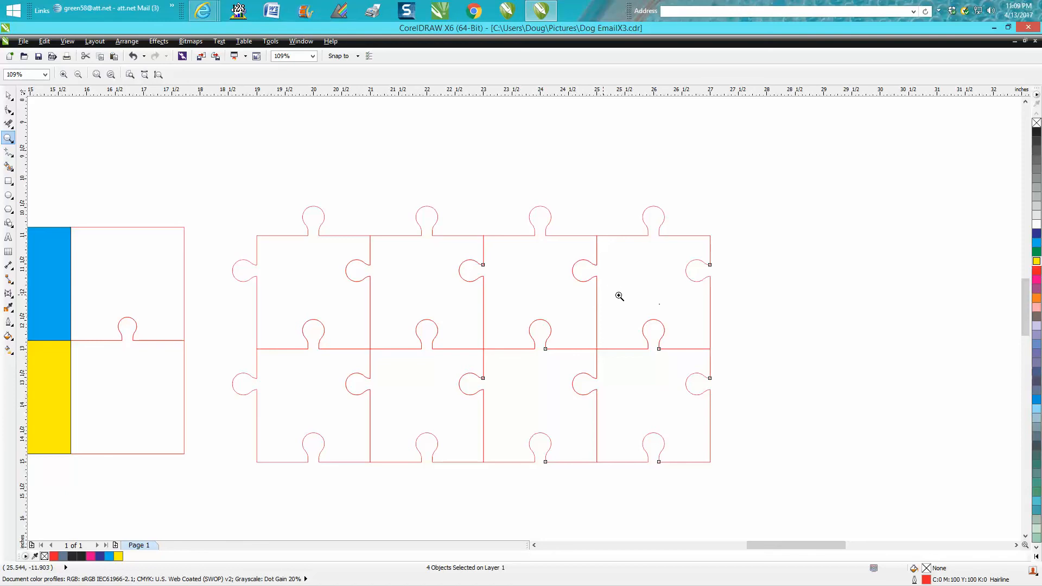
{"action": "mouse_move", "coordinate": [634, 282]}
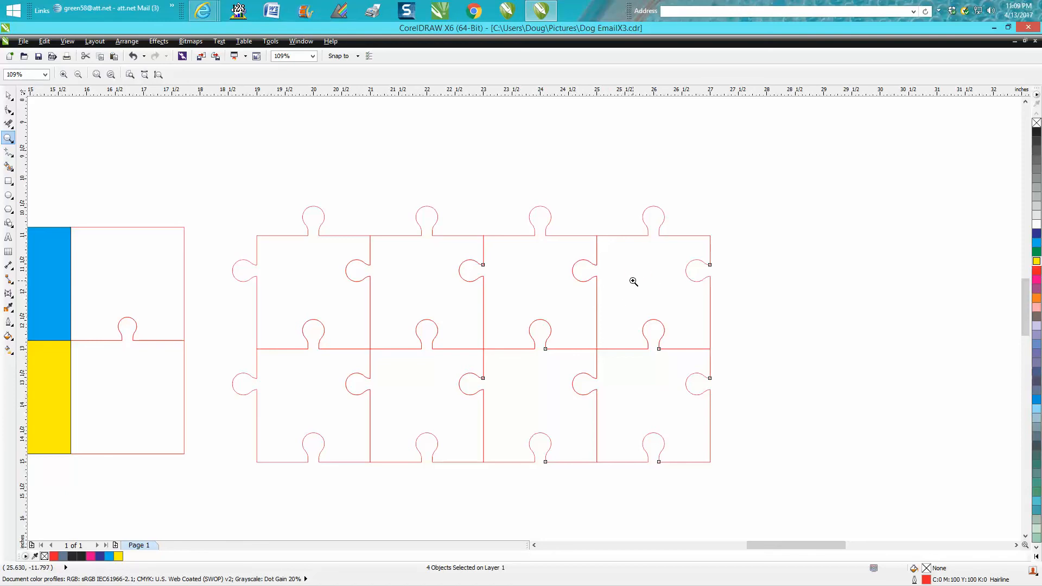